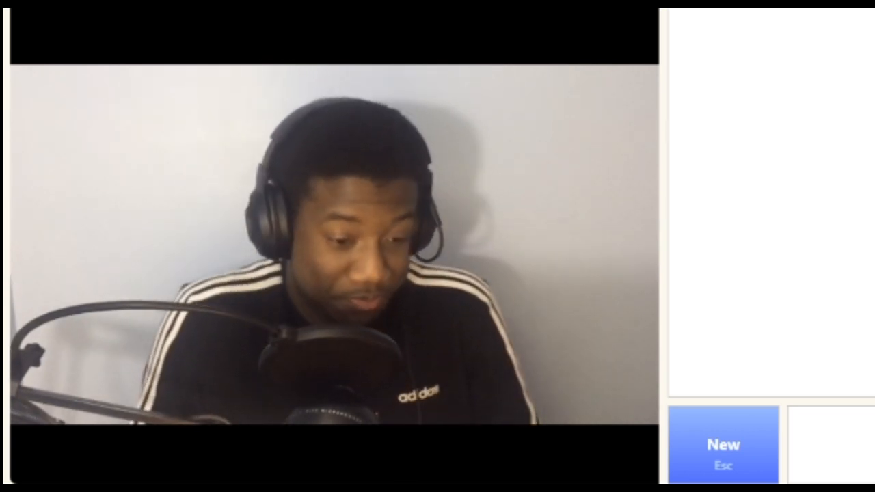
Step: Start a new Omegle video chat with a random stranger sharing the TikTok interest
left_click(721, 444)
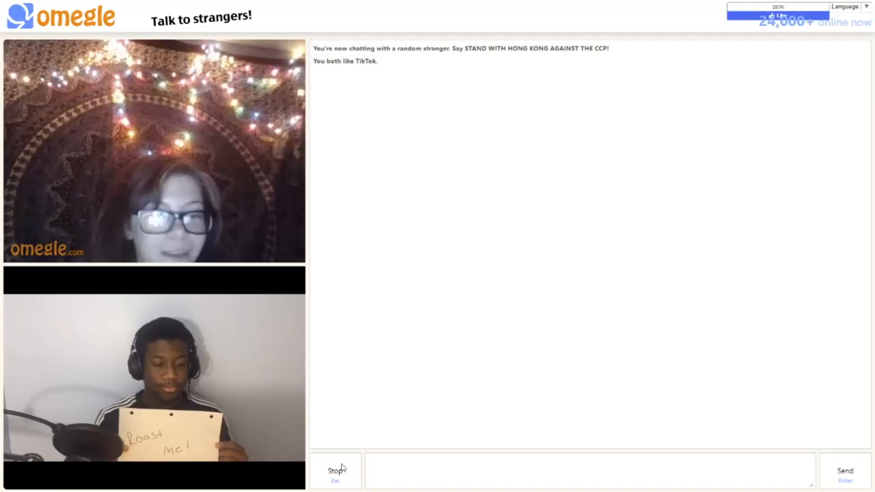
left_click(335, 470)
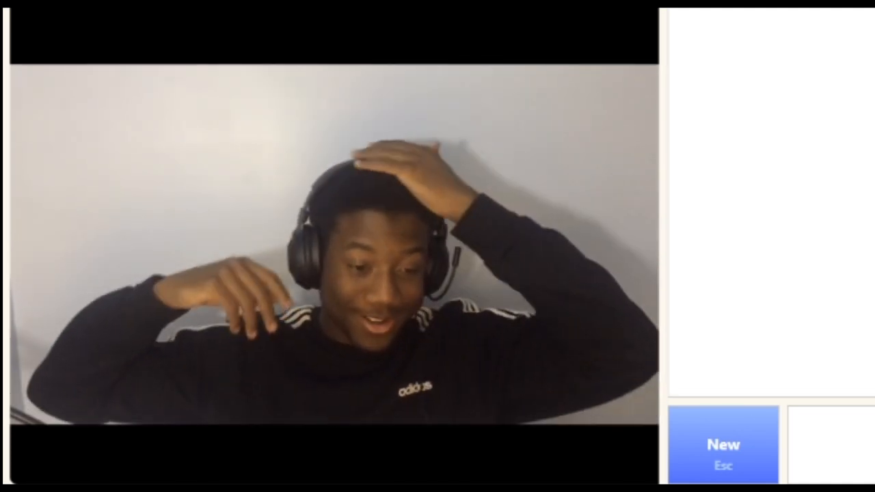
Step: Connect to the next random stranger via New while holding the 'Roast me!' sign
left_click(722, 445)
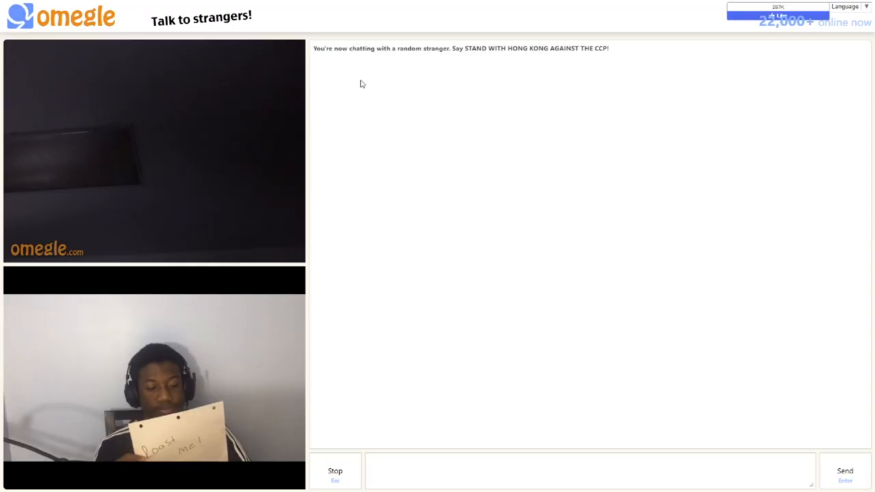